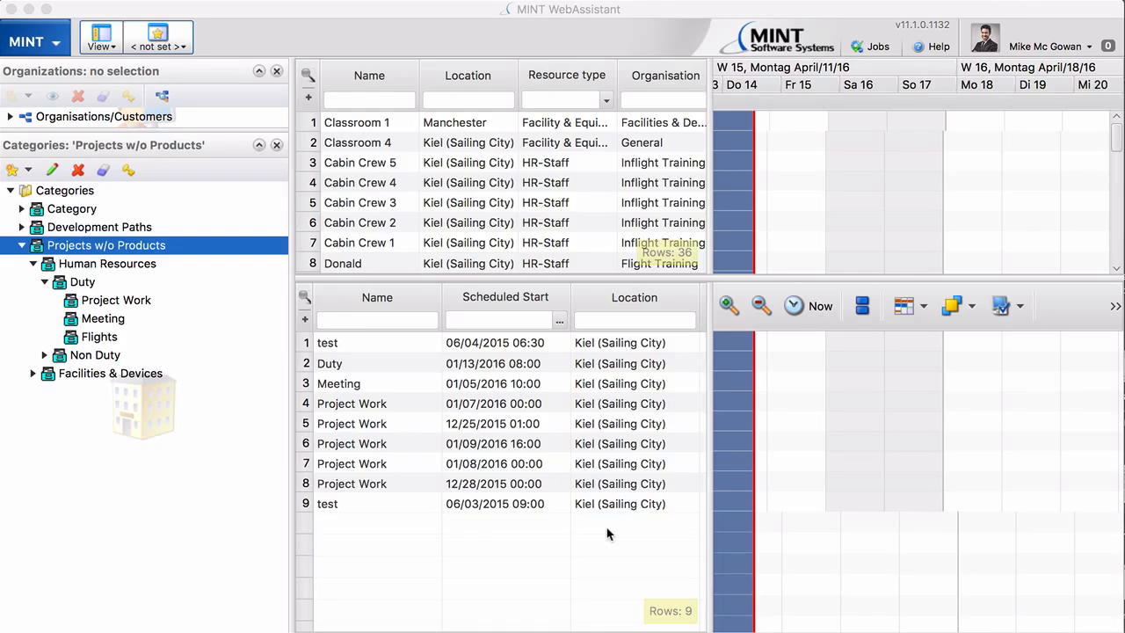
mouse_move(402, 427)
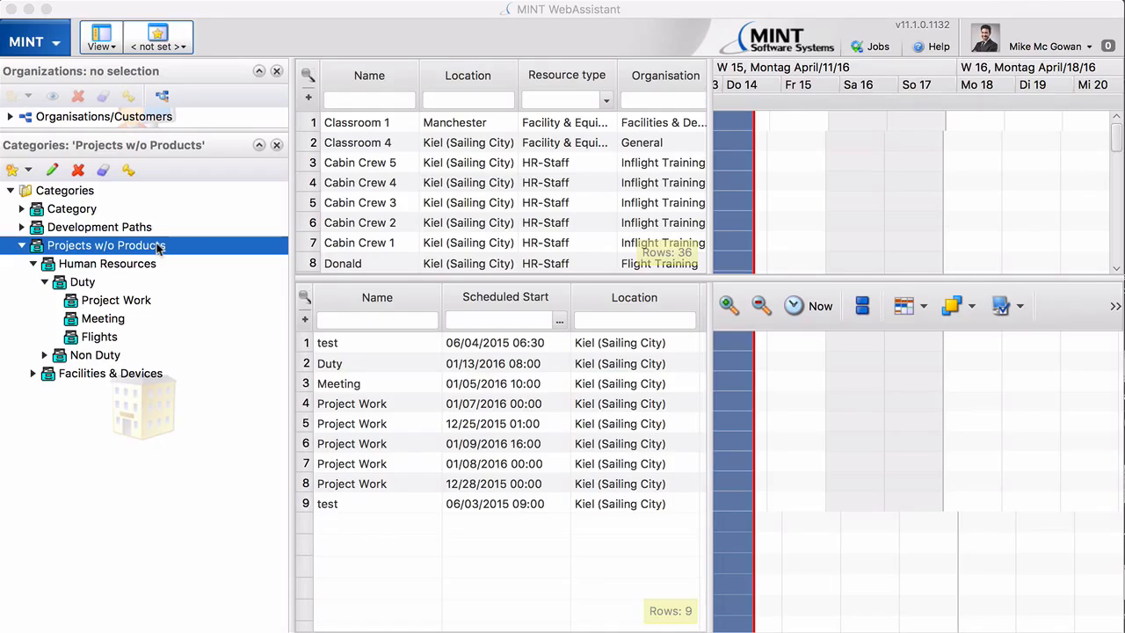
Rename the Location property to Start Location from the category's Edit wizard and save the pending changes.
right_click(106, 246)
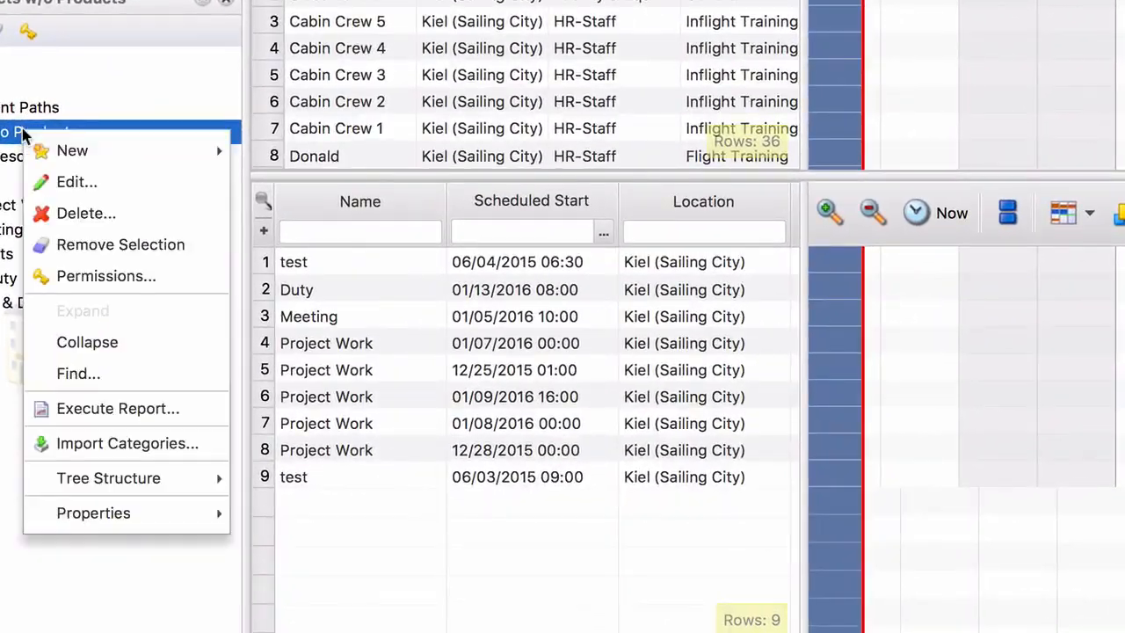
mouse_move(93, 513)
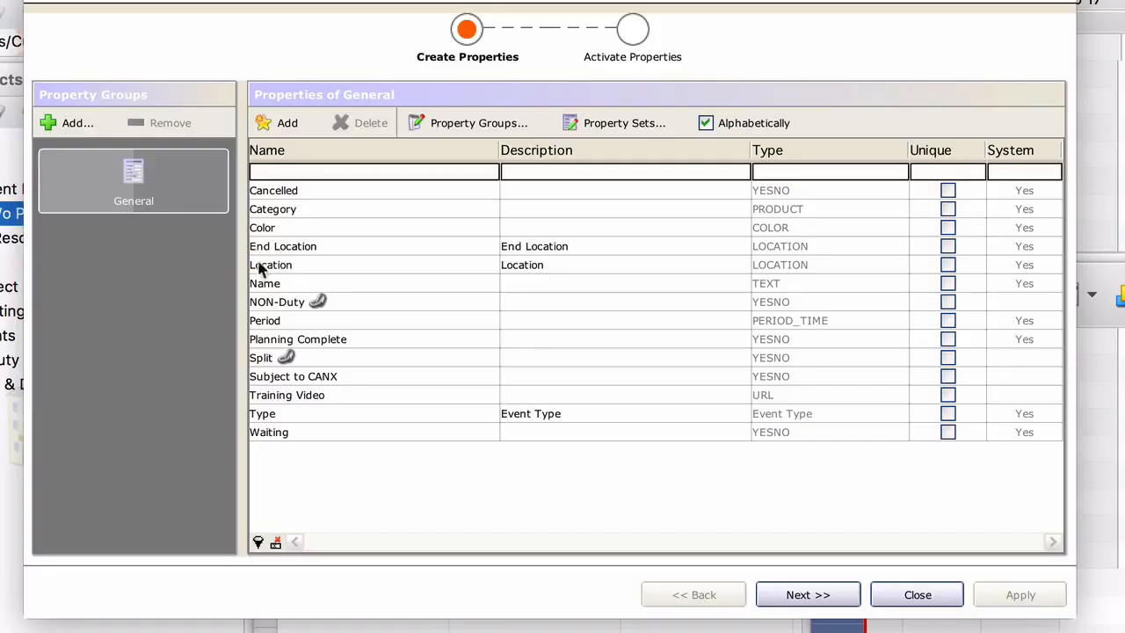
click(274, 263)
text(Start )
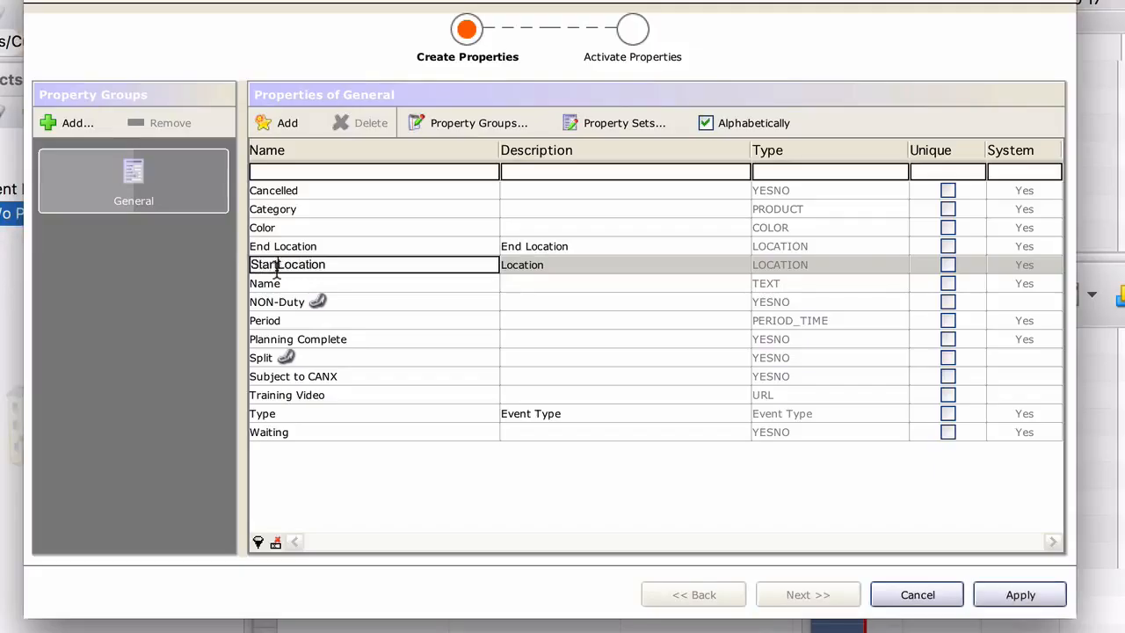
click(281, 303)
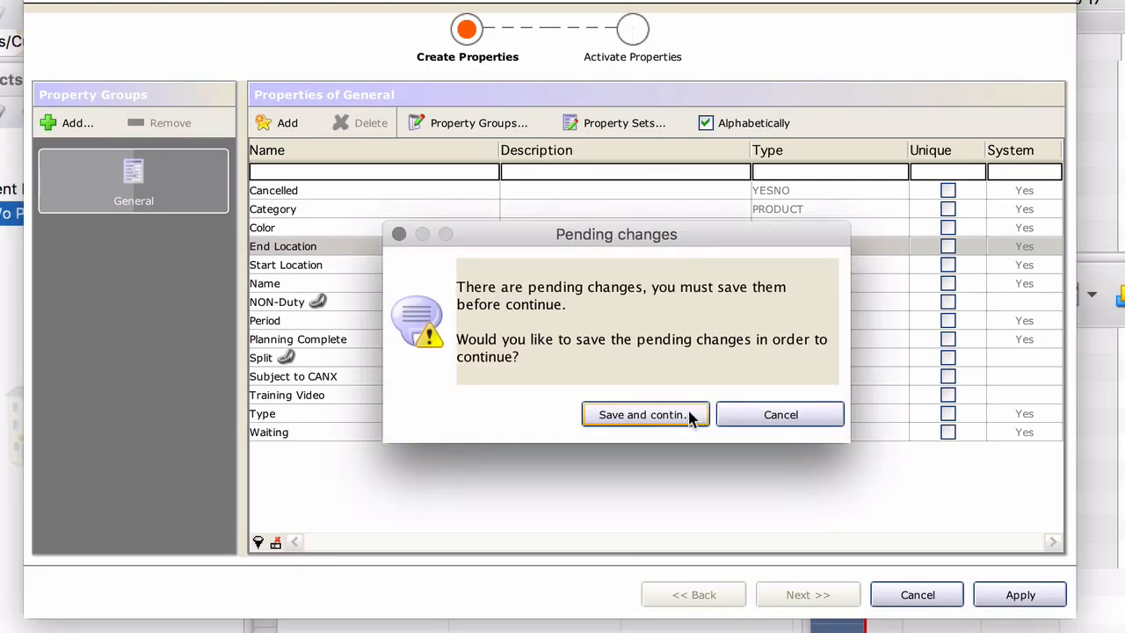
click(639, 415)
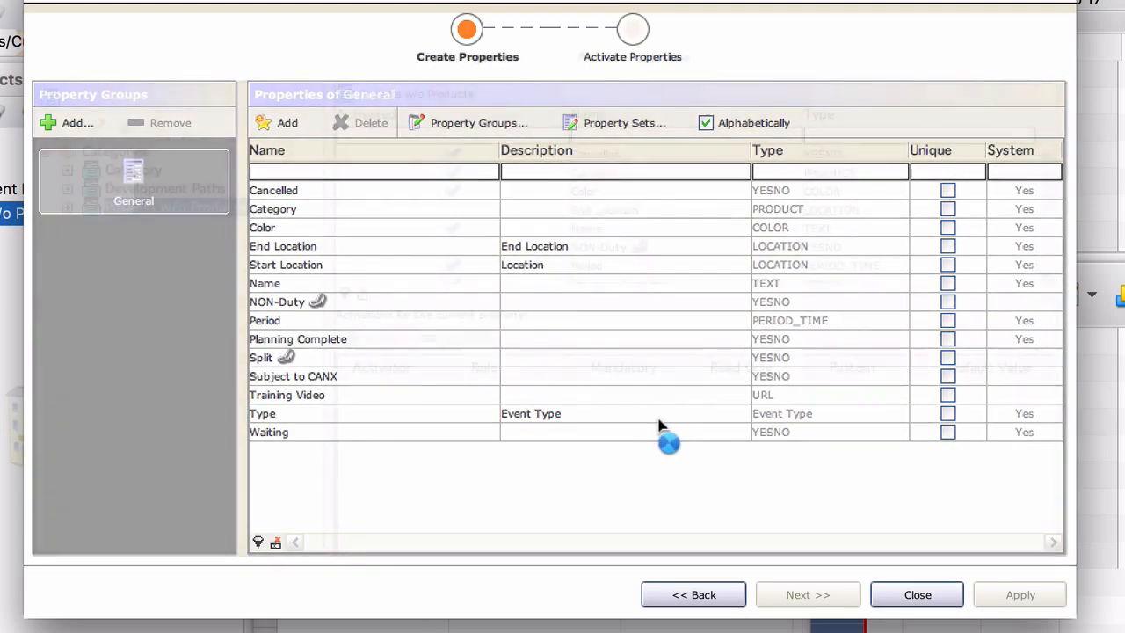
Activate End Location for the Flights category under Human Resources > Duty and apply.
click(806, 594)
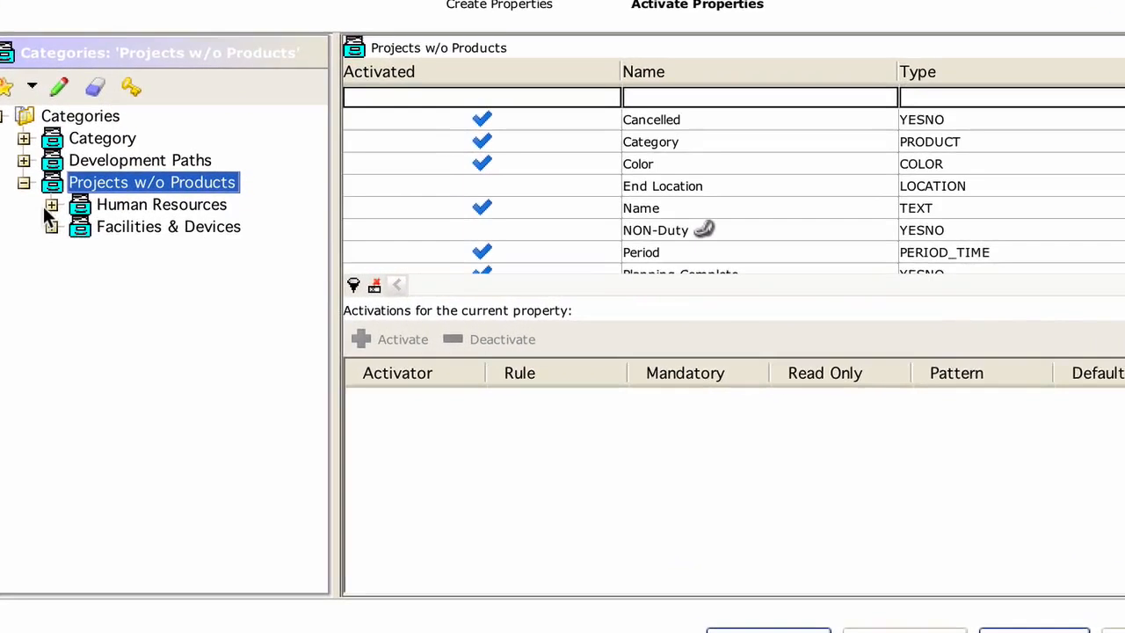
click(52, 203)
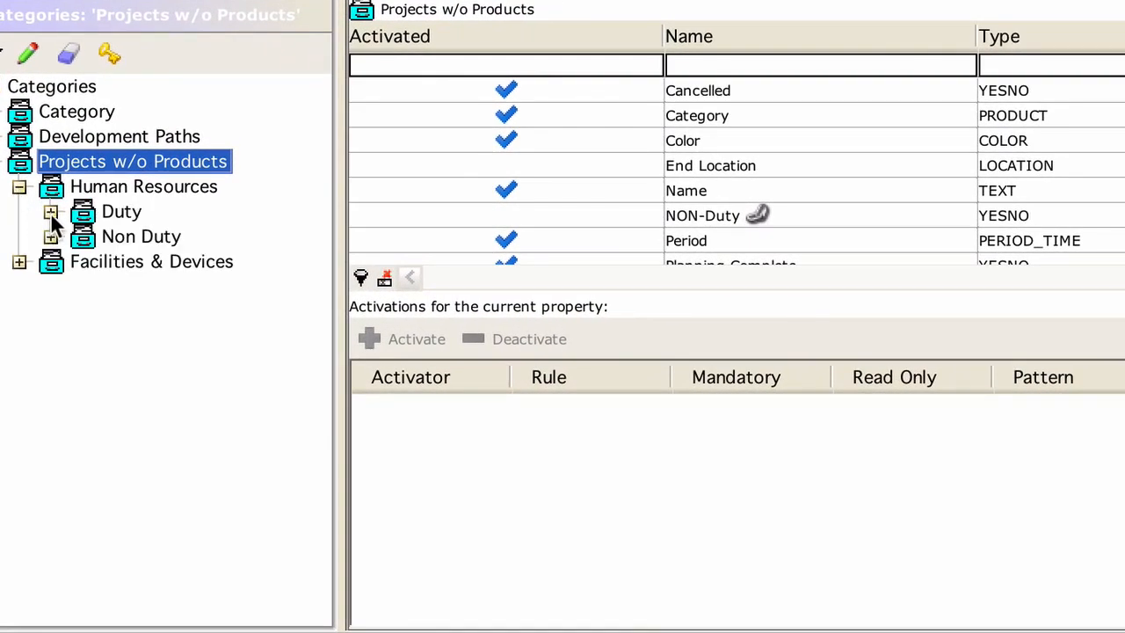
click(51, 211)
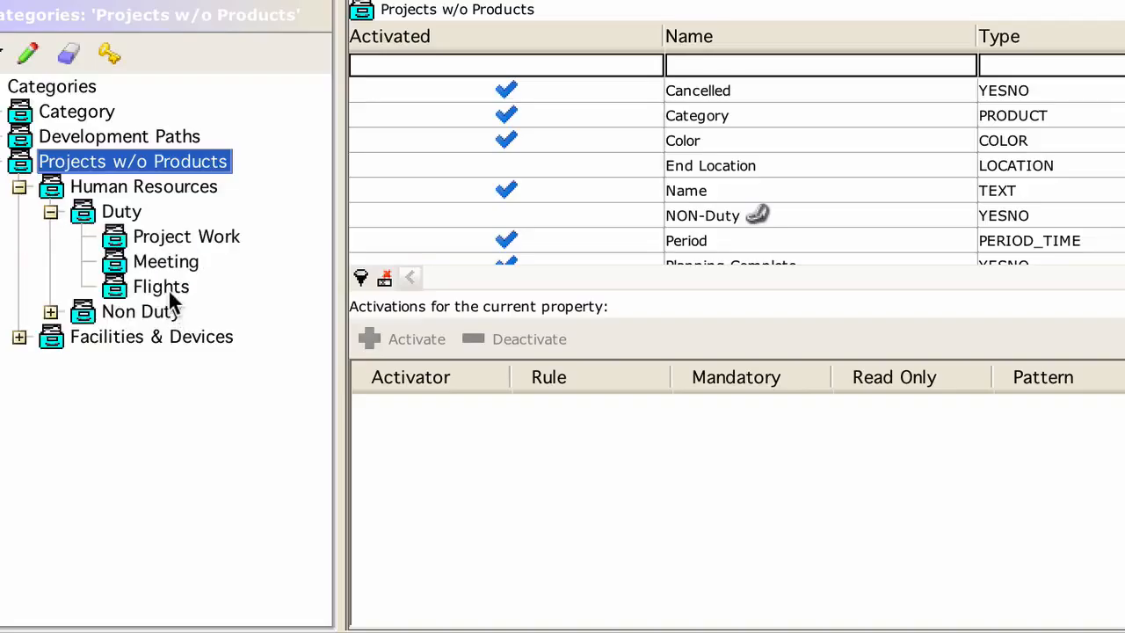
click(161, 284)
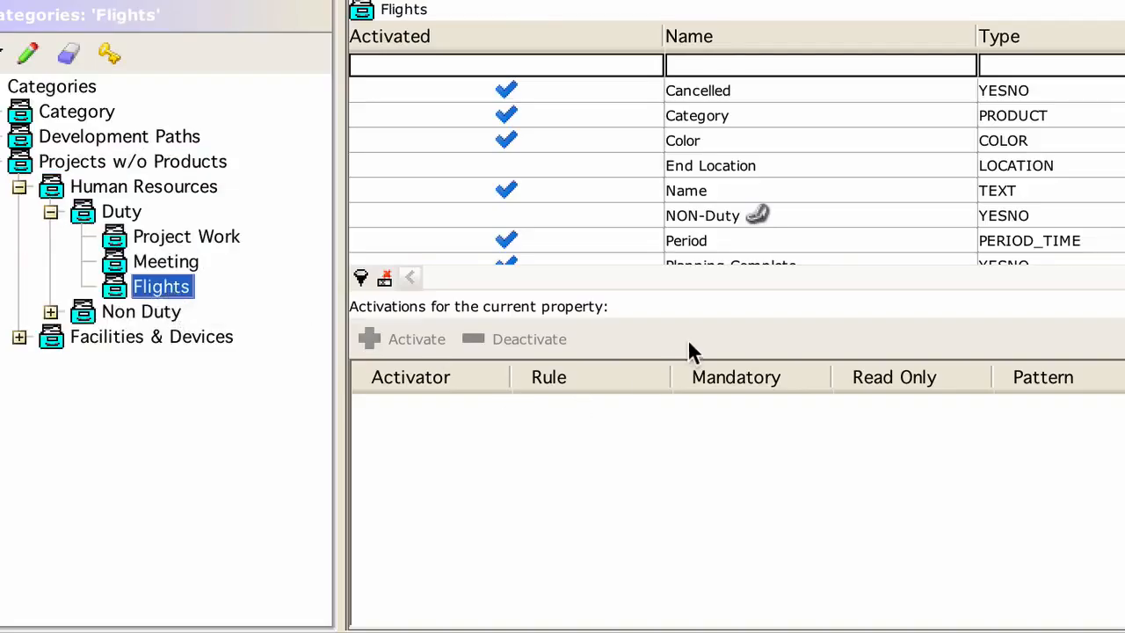
click(710, 165)
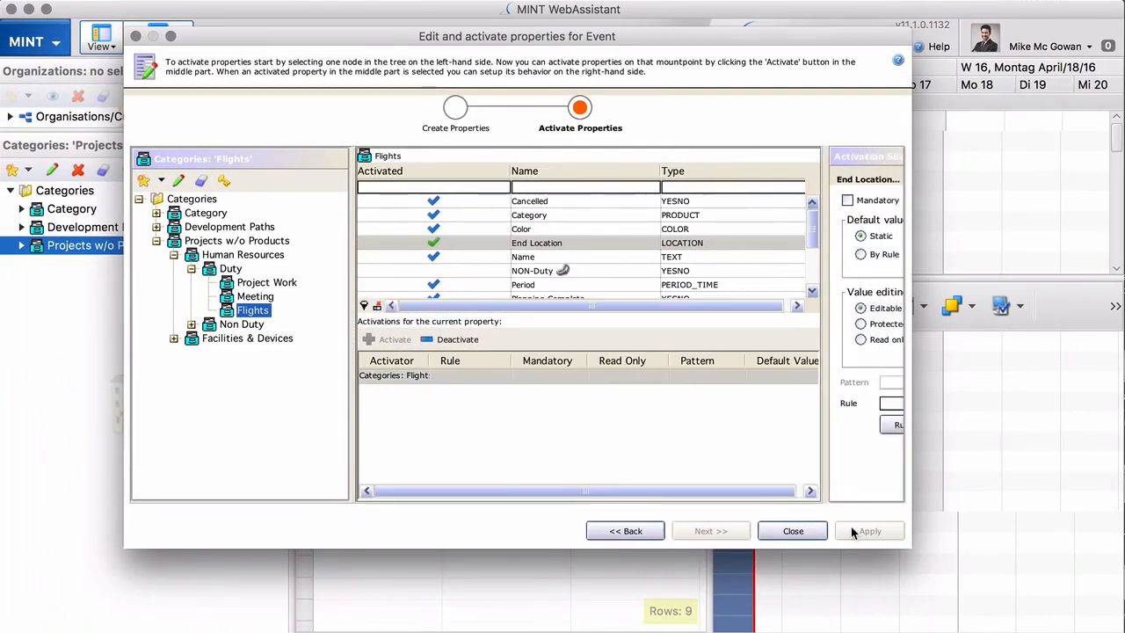
click(791, 531)
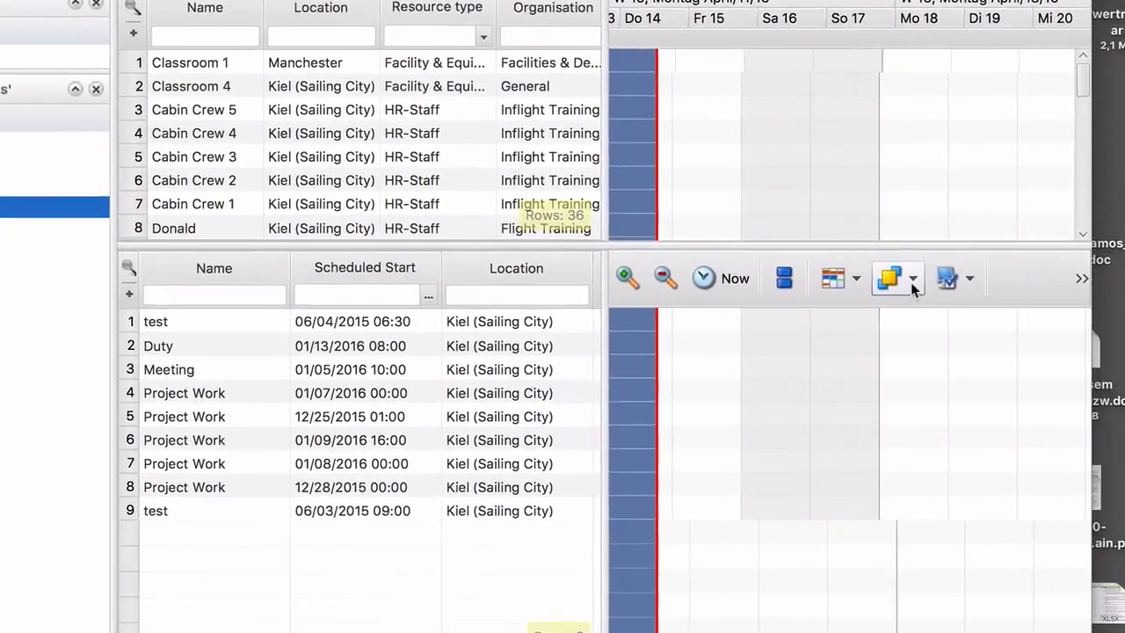
Switch on the Location Line layer in Layer Configuration and raise its opacity.
click(889, 278)
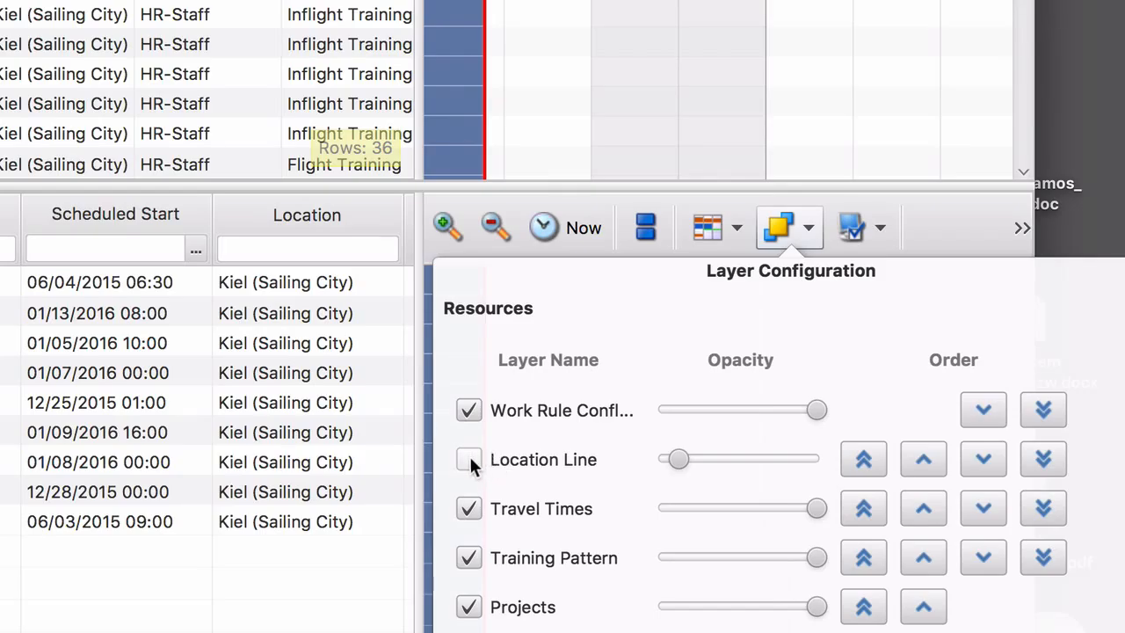
click(467, 459)
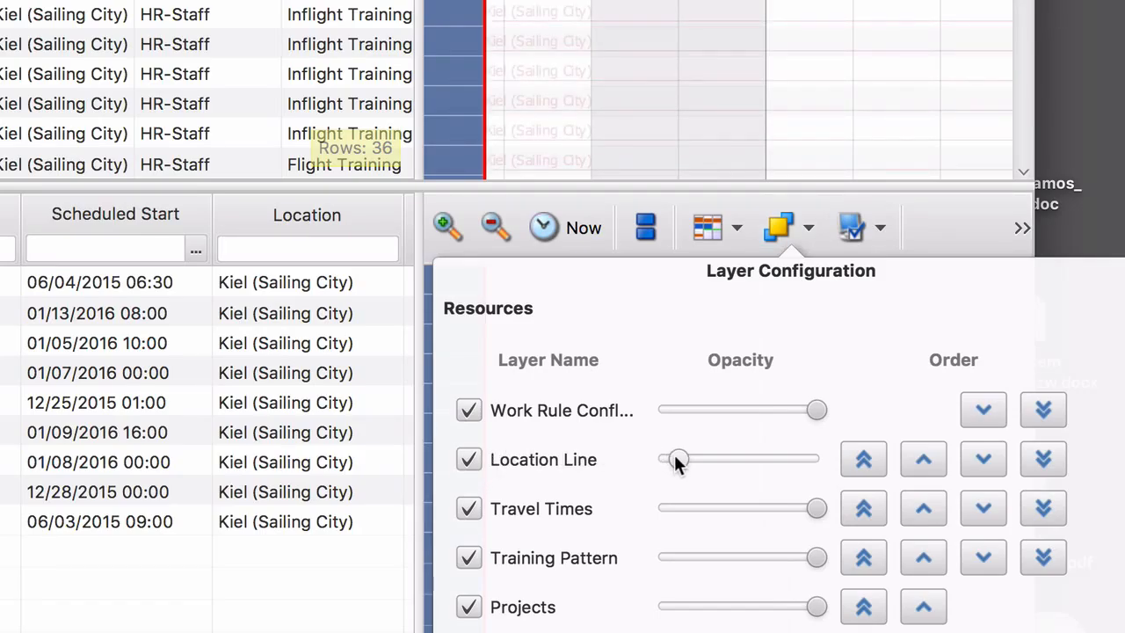
drag(676, 459, 752, 458)
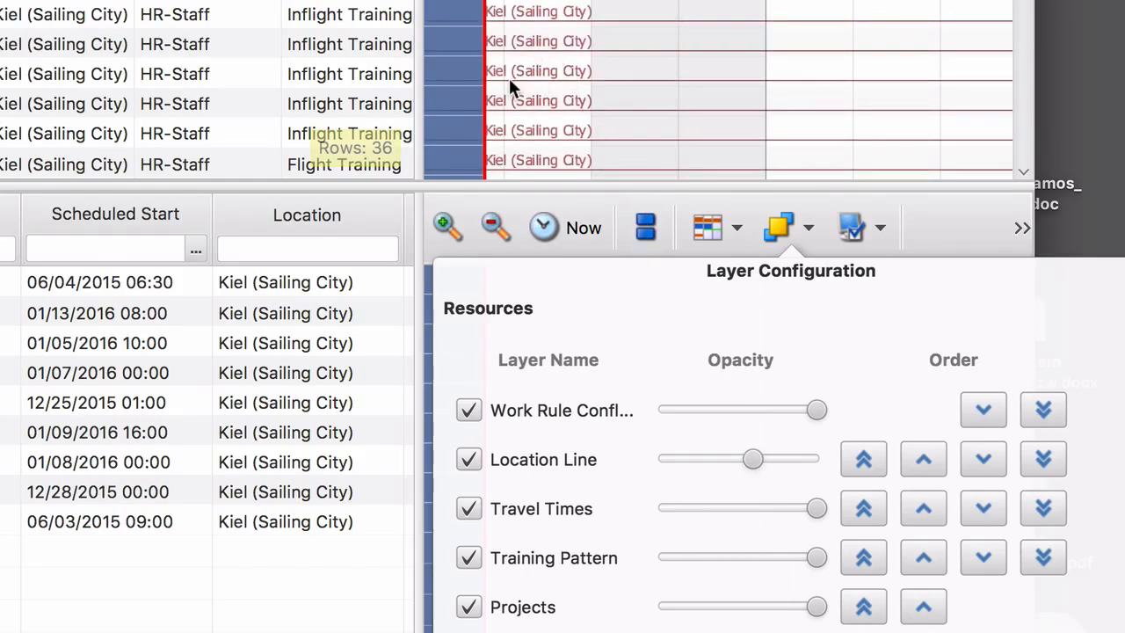
mouse_move(130, 56)
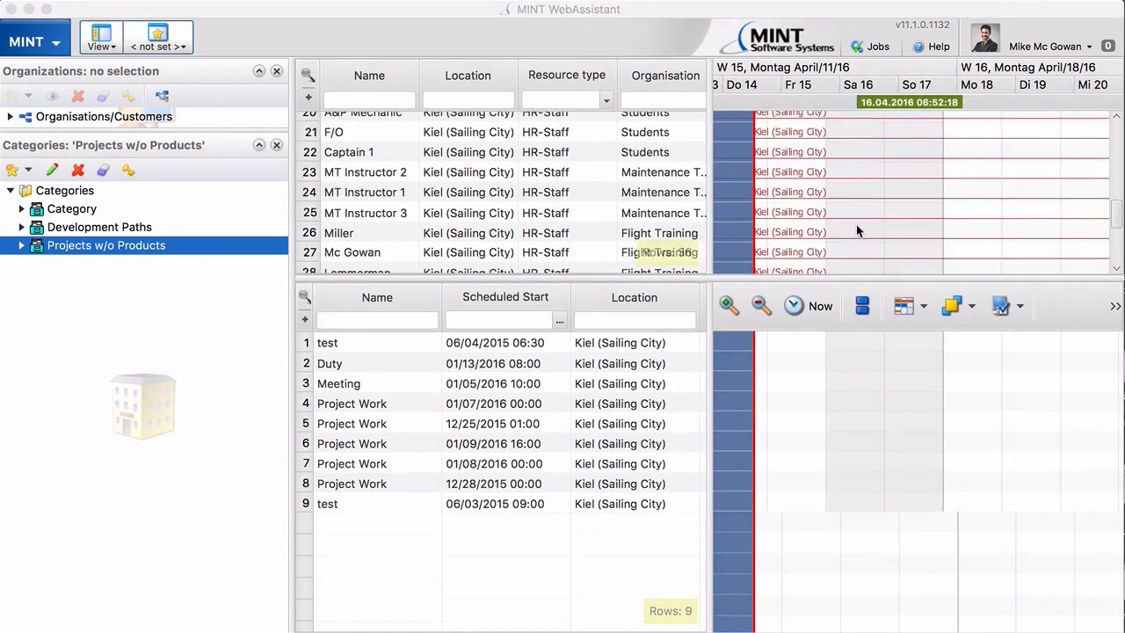
Create a Flights Duty event over April 16–17 for Miller and Mc Gowan with End Location Munich.
drag(853, 235, 896, 235)
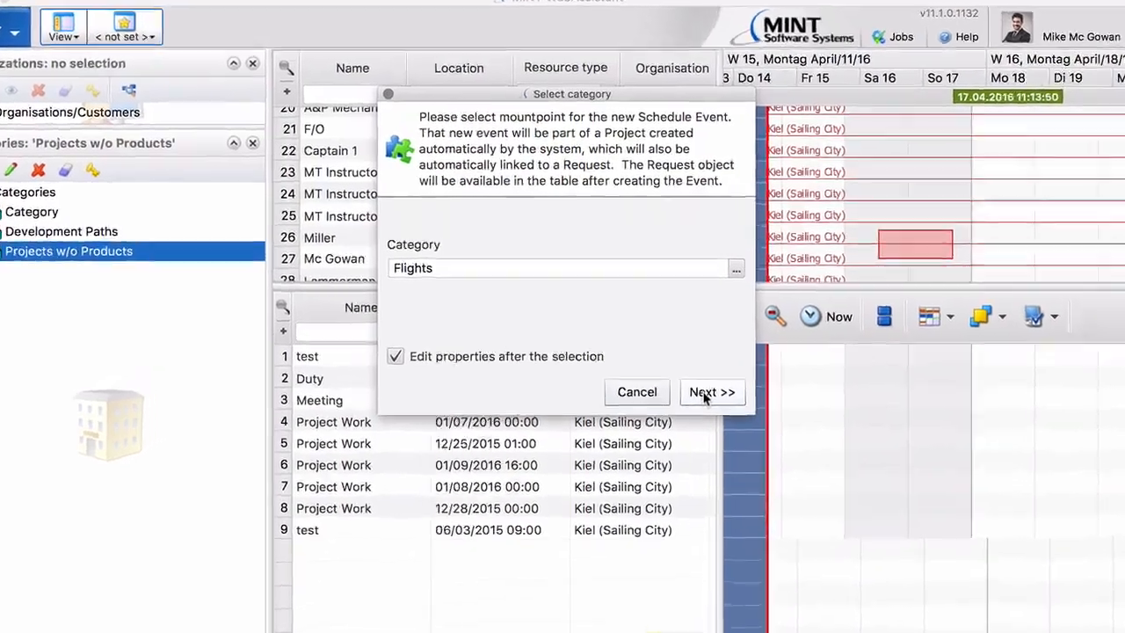
click(712, 392)
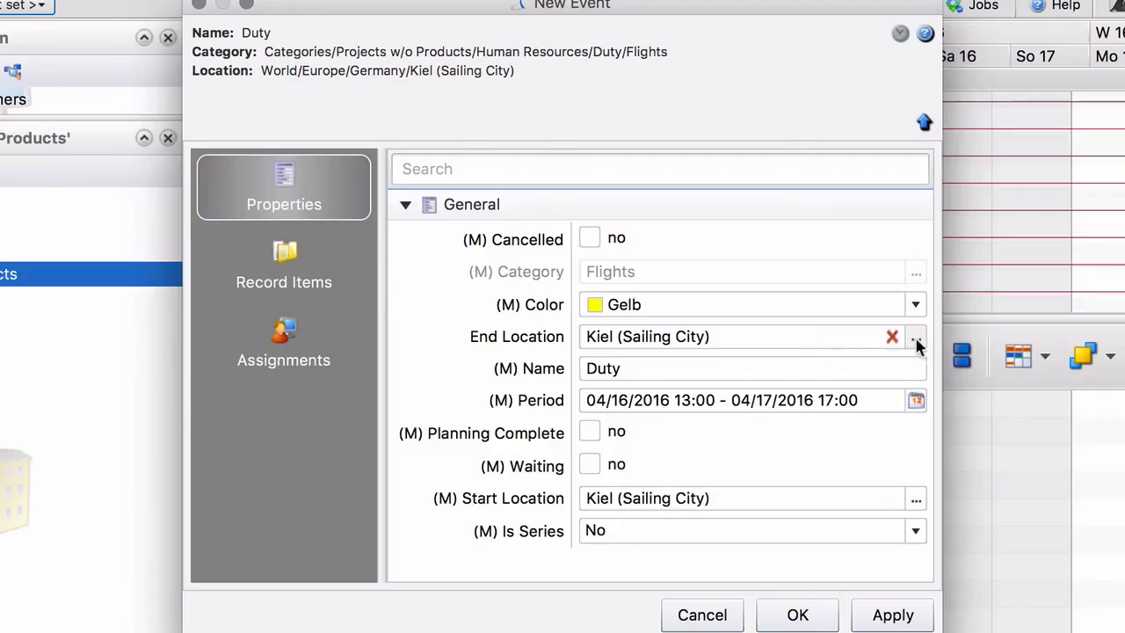
click(915, 337)
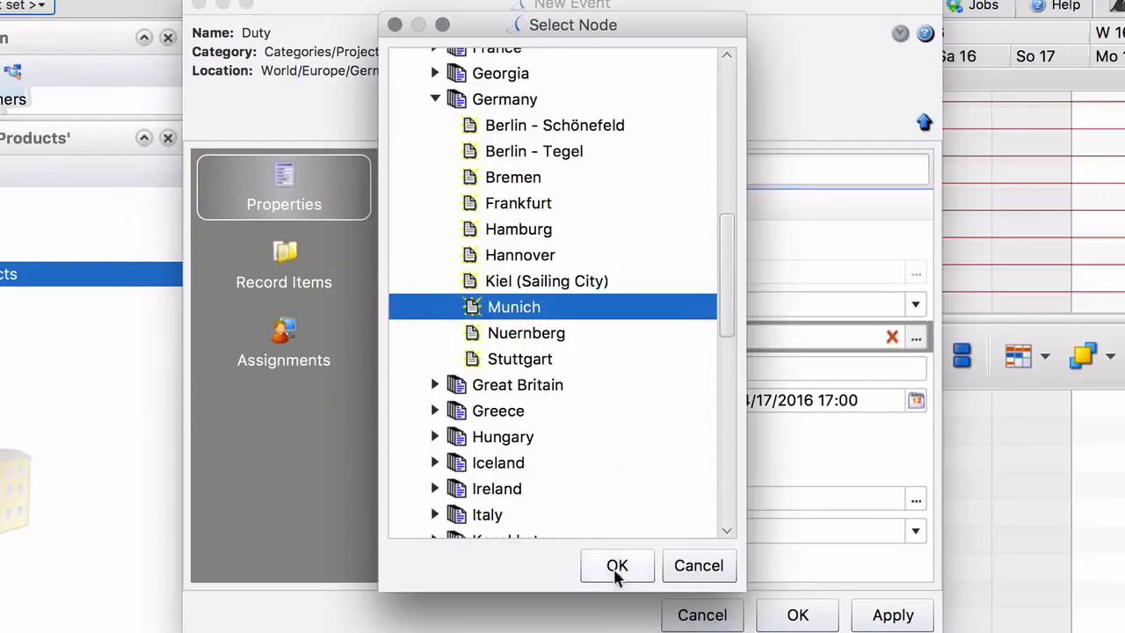
click(617, 566)
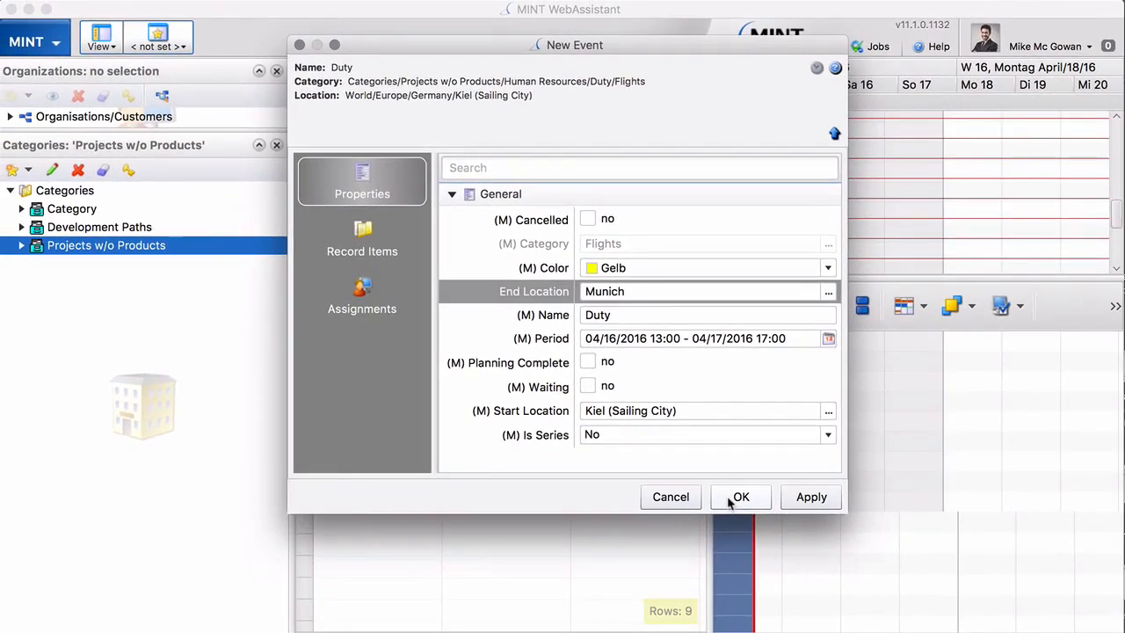
click(741, 495)
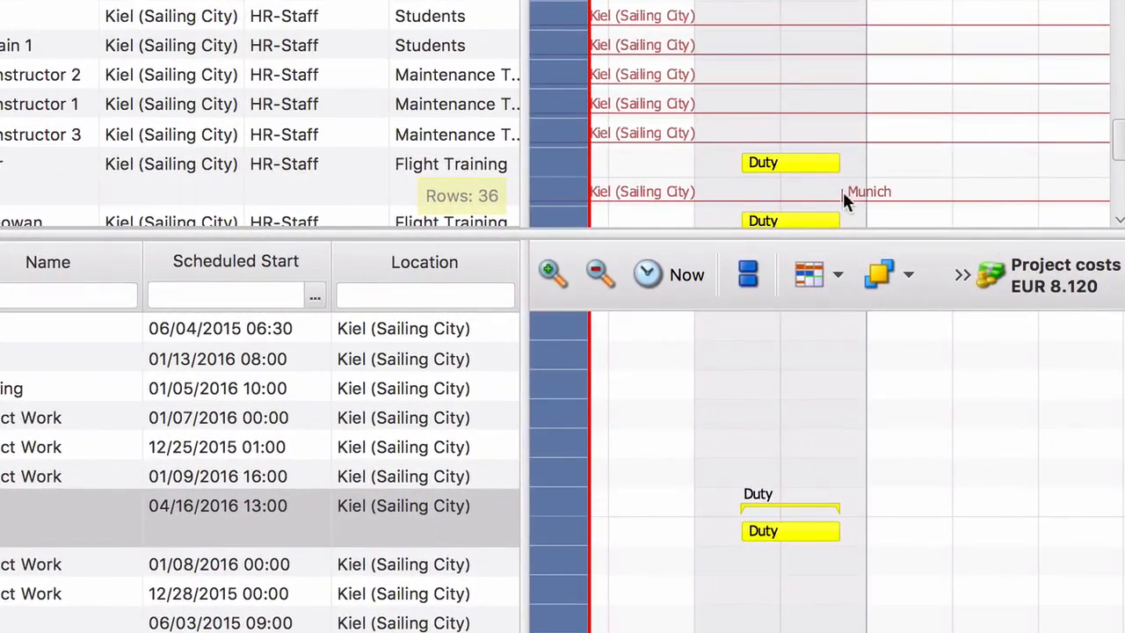
mouse_move(857, 355)
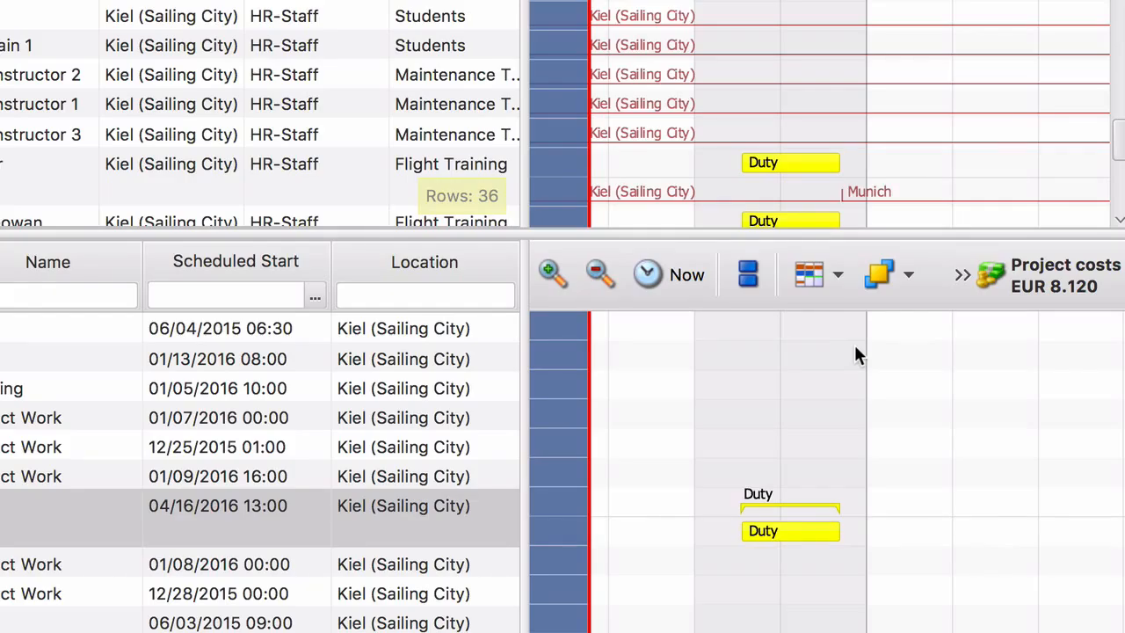
mouse_move(852, 196)
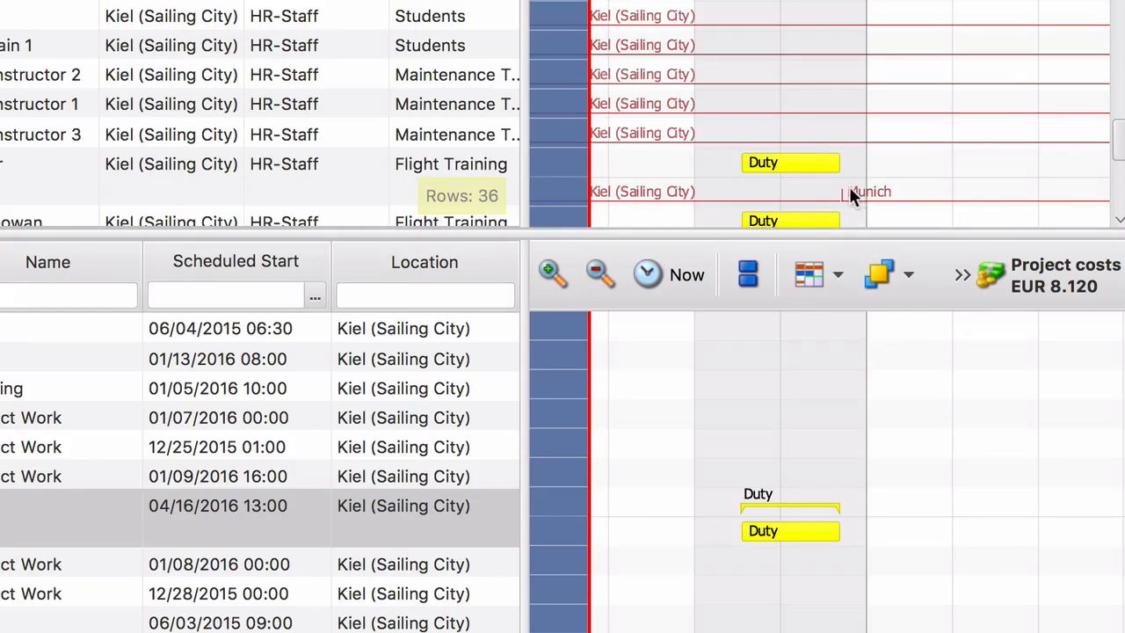
mouse_move(850, 195)
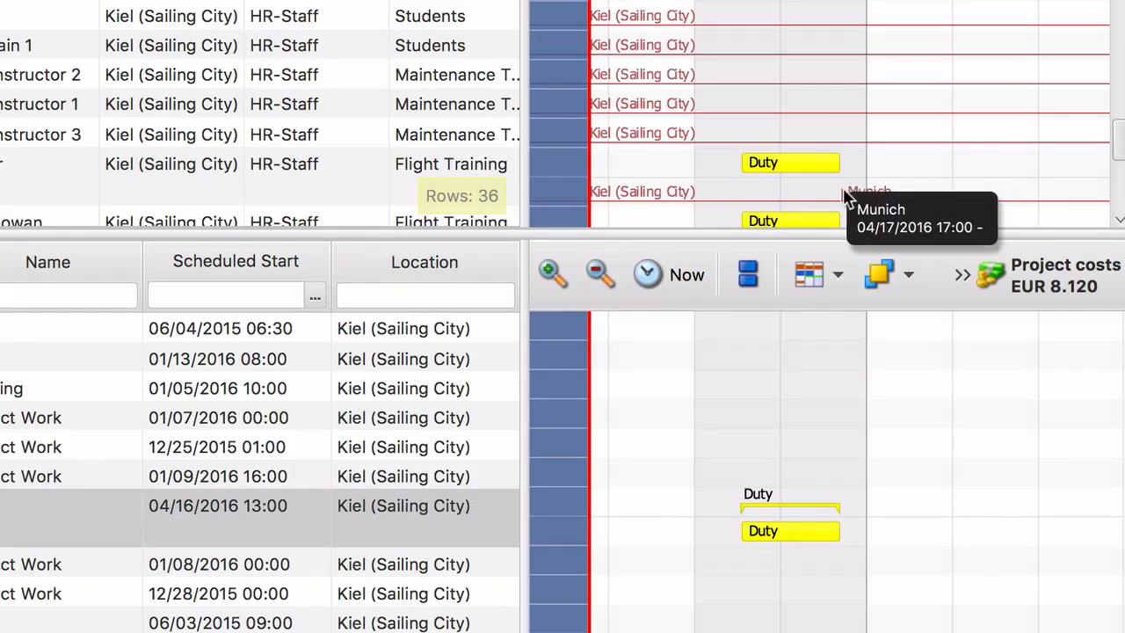